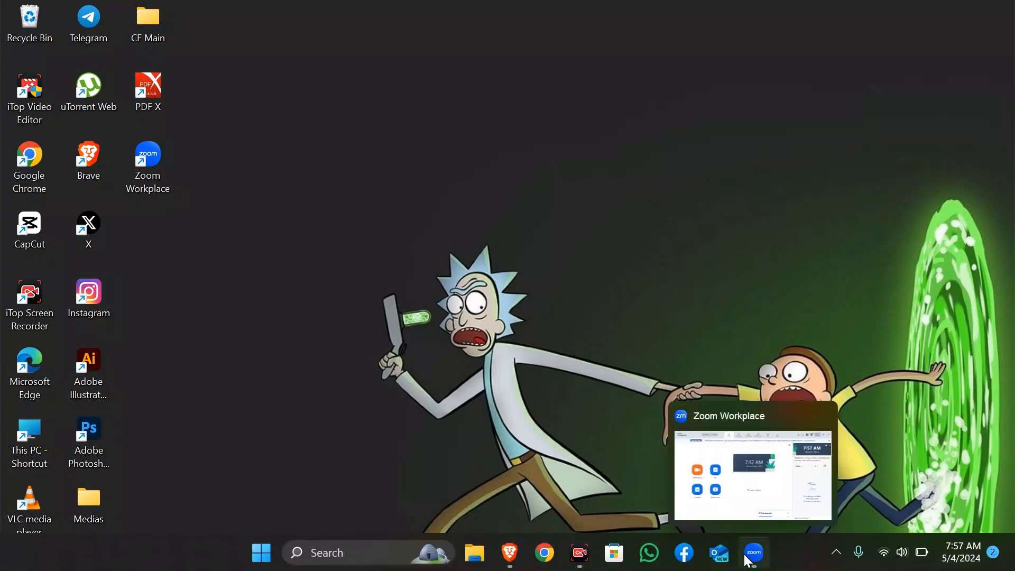
Step: Bring the Zoom Workplace home window forward from the taskbar
{"action": "left_click", "coordinate": [753, 552]}
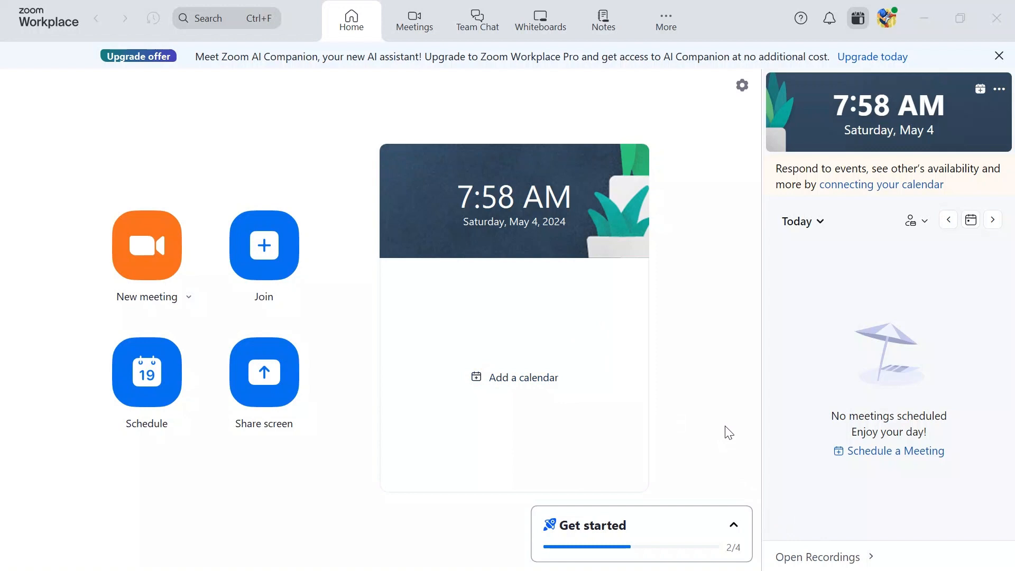
{"action": "mouse_move", "coordinate": [586, 343]}
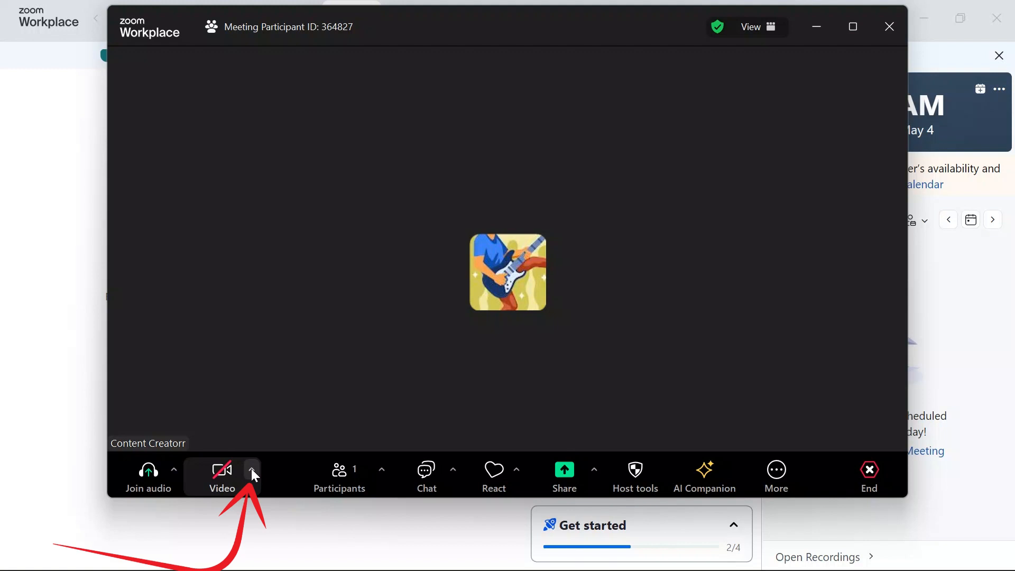
Step: Open 'Choose virtual background...' from the video options menu
{"action": "left_click", "coordinate": [252, 469]}
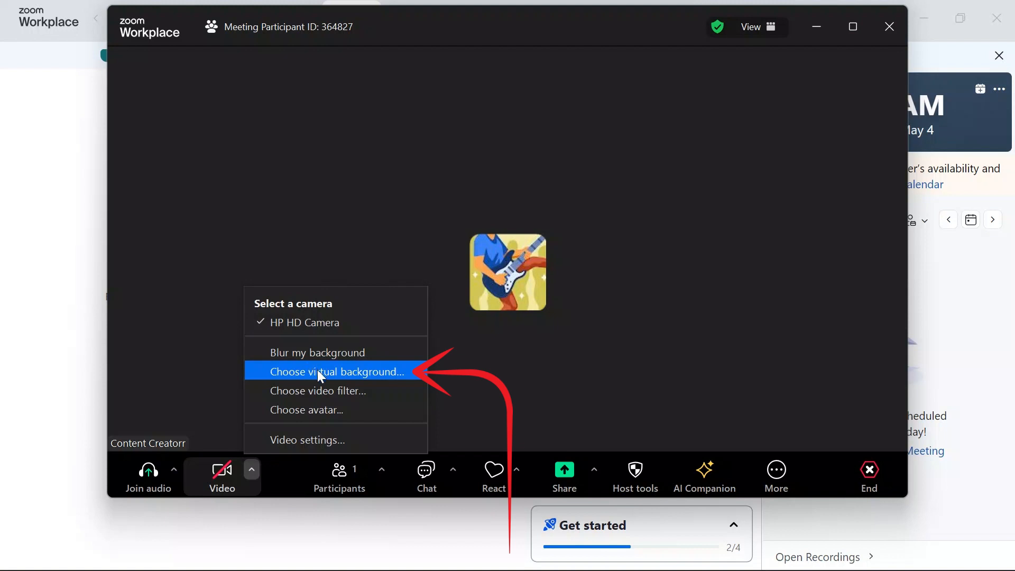
{"action": "left_click", "coordinate": [335, 371]}
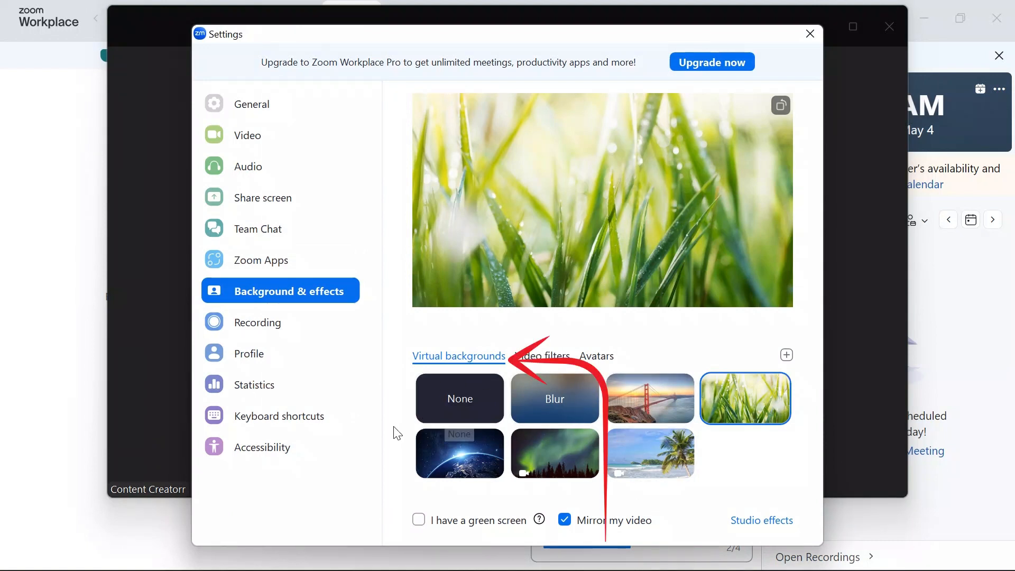
Step: Preview the bridge, apply the northern lights background, and close Settings
{"action": "left_click", "coordinate": [650, 398]}
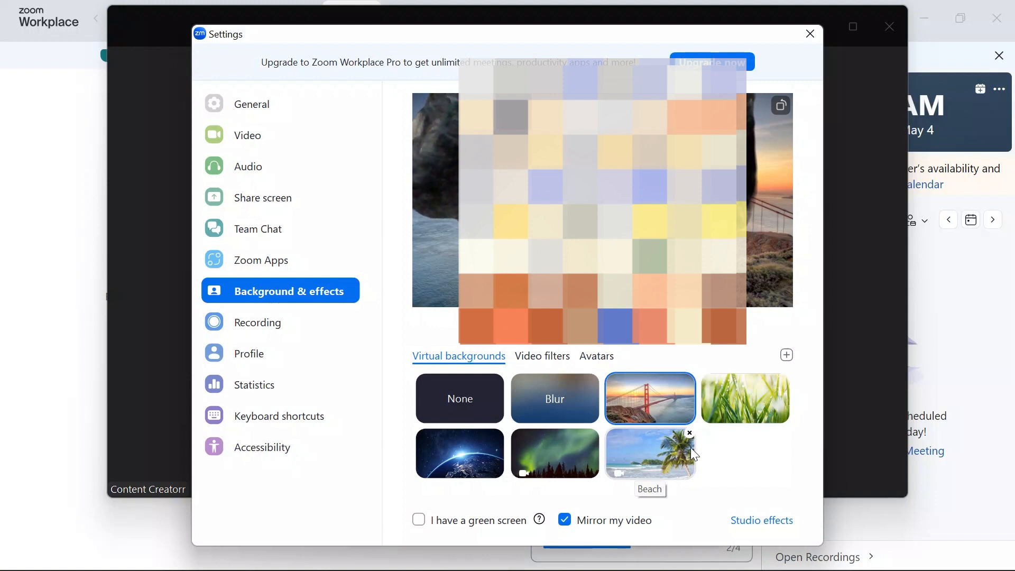
{"action": "left_click", "coordinate": [554, 453]}
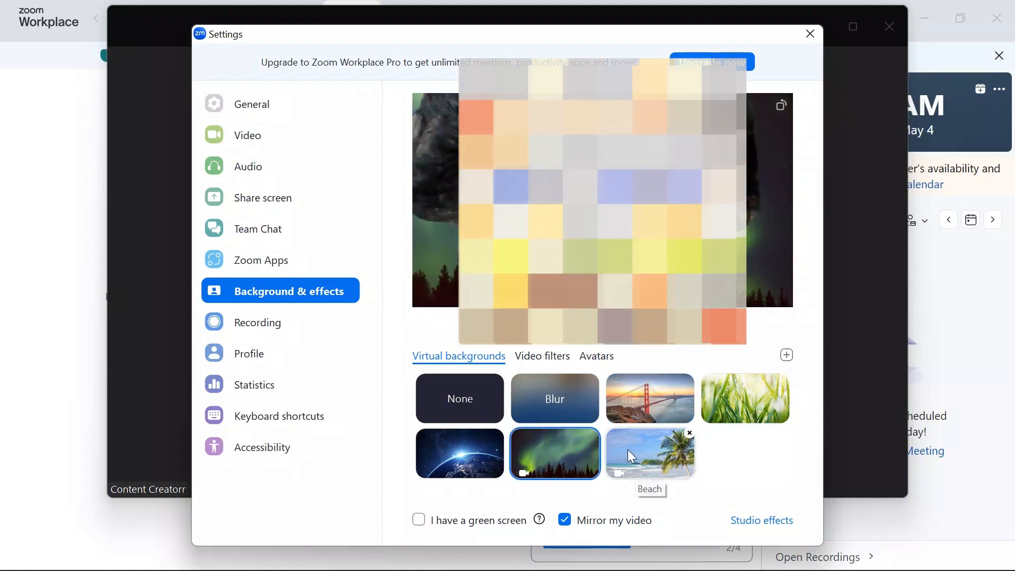
{"action": "mouse_move", "coordinate": [600, 404]}
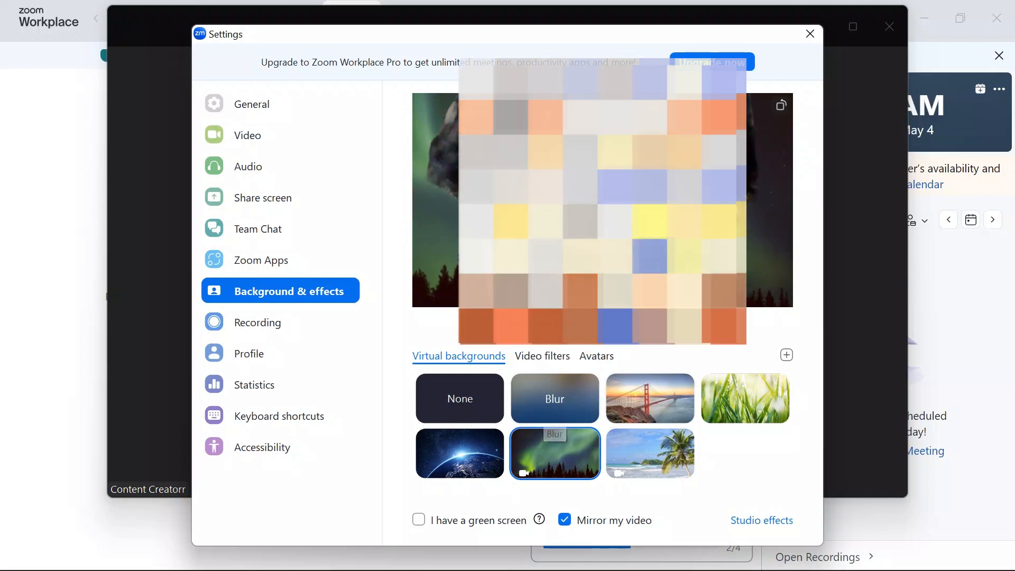
{"action": "left_click", "coordinate": [810, 33]}
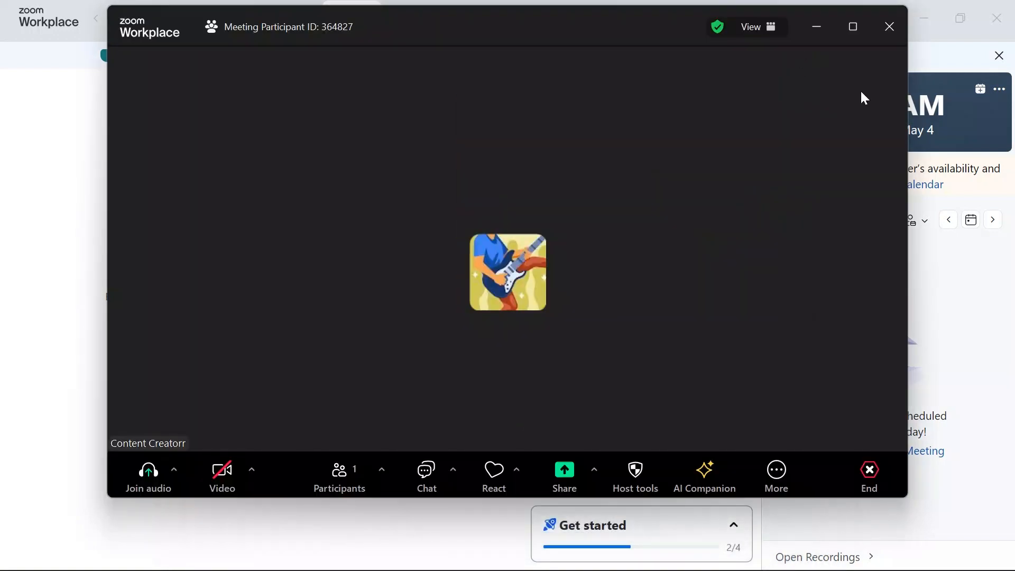
{"action": "mouse_move", "coordinate": [848, 296]}
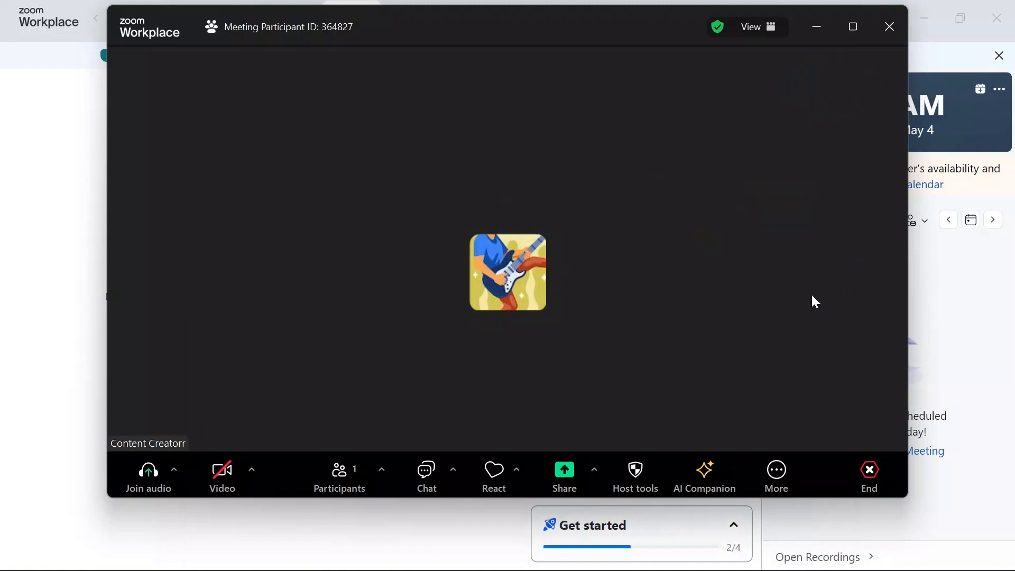
Step: Show the End meeting for all and Leave meeting options
{"action": "left_click", "coordinate": [869, 476]}
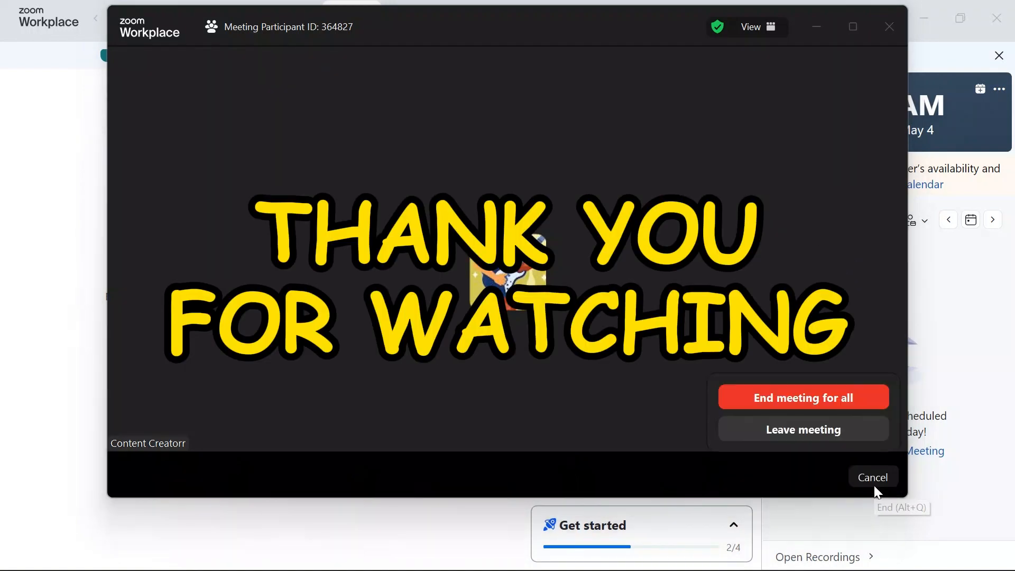